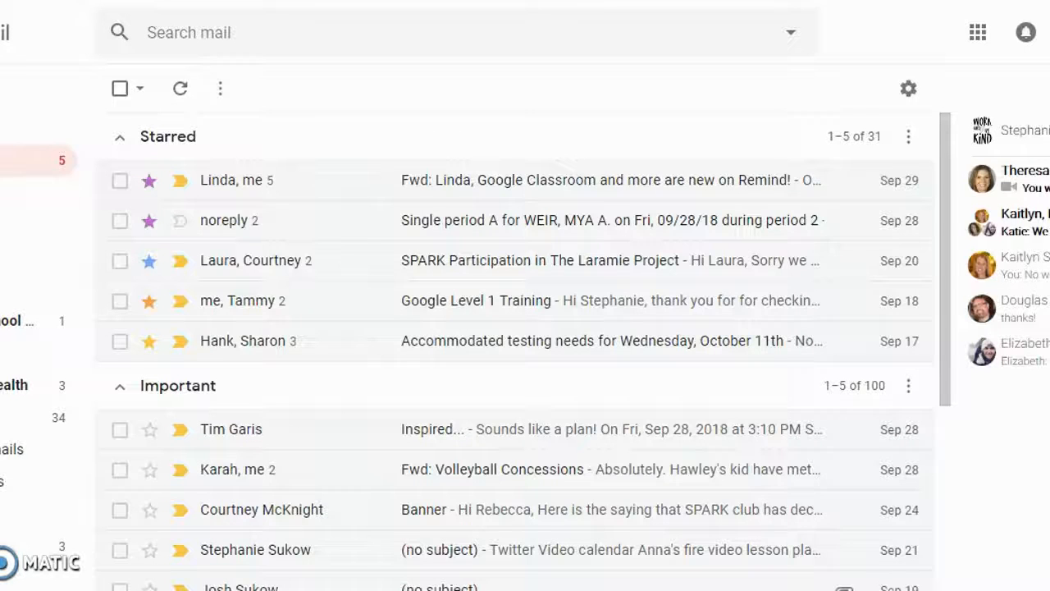
Reach the full Settings page from the gear menu, landing on the General tab
{"action": "scroll", "scroll_direction": "down", "scroll_amount": 3}
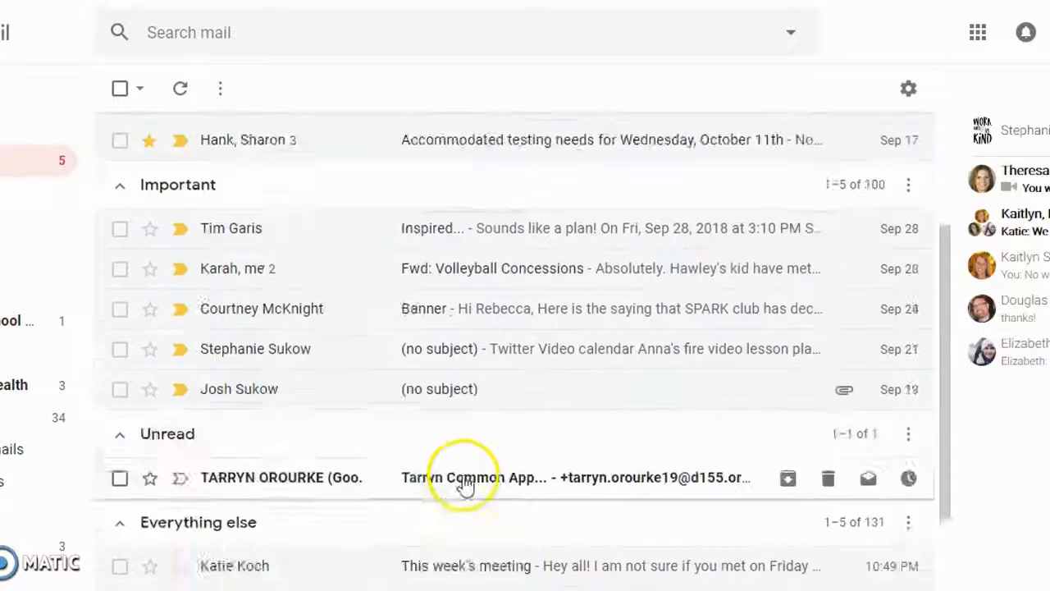
{"action": "scroll", "scroll_direction": "down", "scroll_amount": 3}
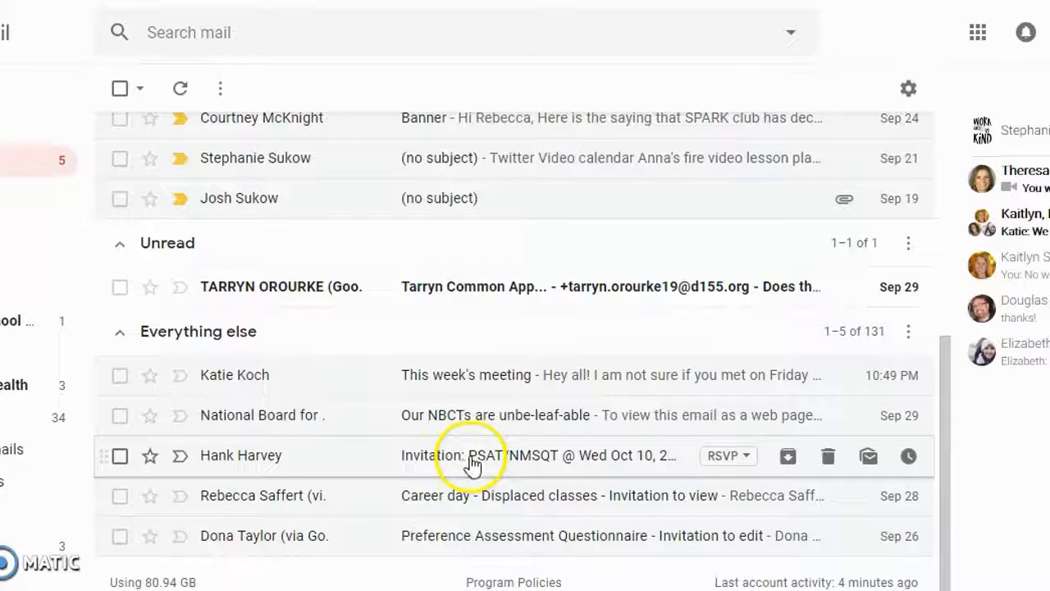
{"action": "left_click", "coordinate": [907, 88]}
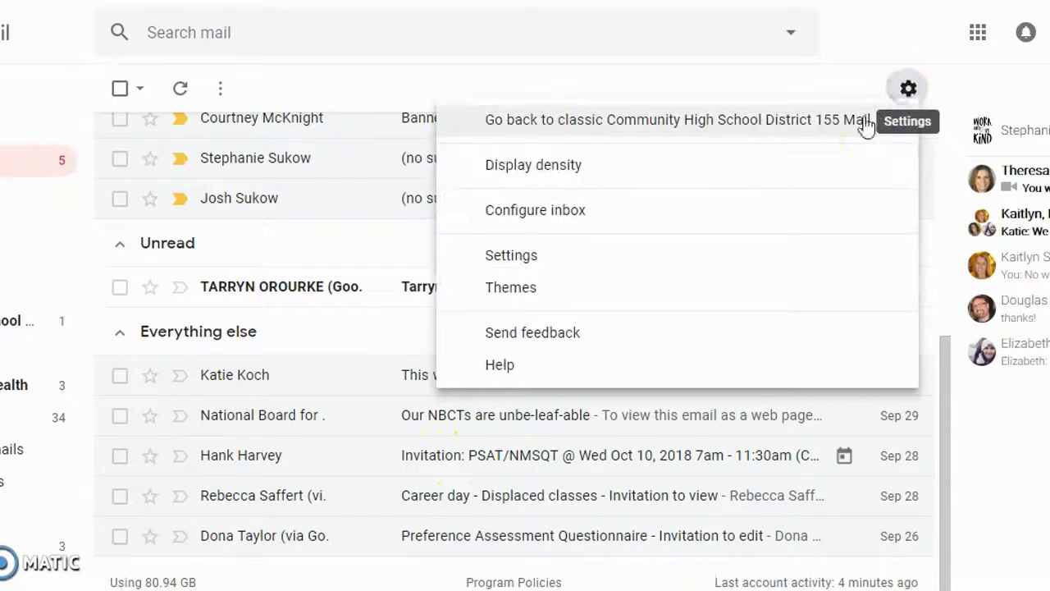
{"action": "left_click", "coordinate": [512, 256]}
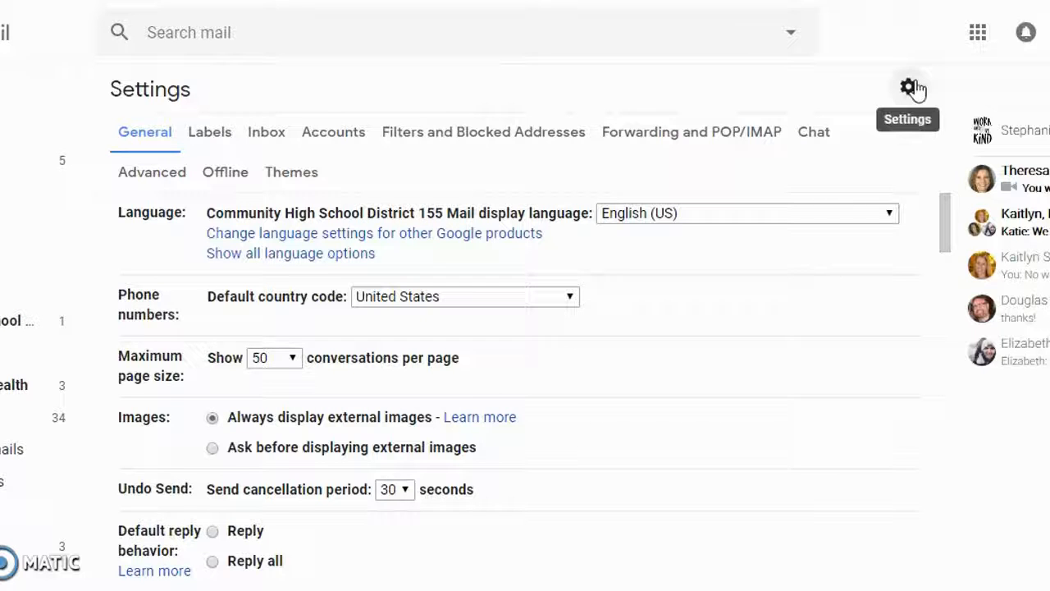
Set Inbox type to Priority Inbox, keeping sections Starred, Important, Unread and Everything else
{"action": "left_click", "coordinate": [266, 131]}
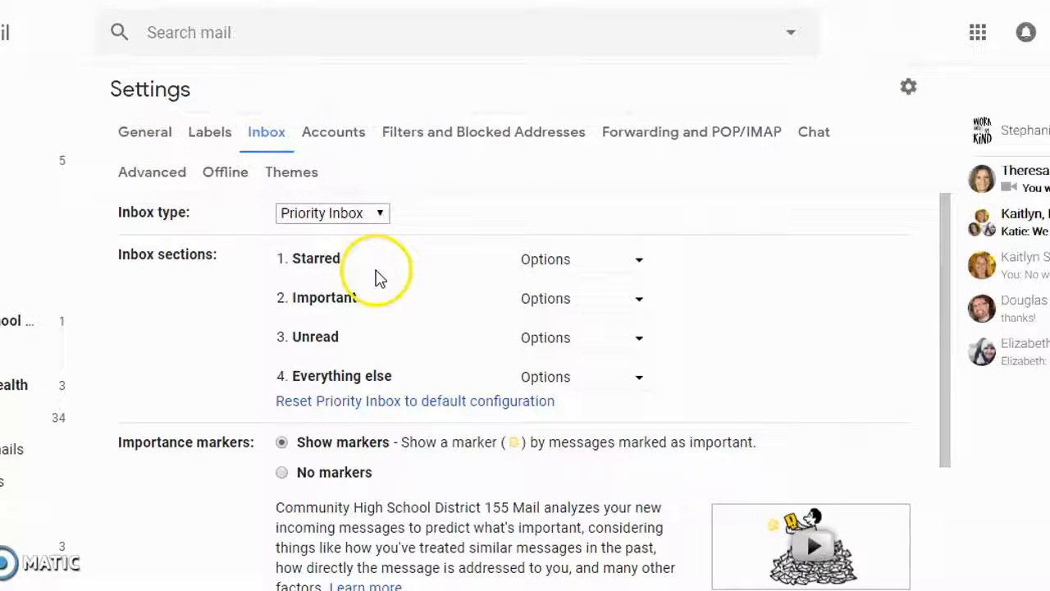
{"action": "left_click", "coordinate": [331, 213]}
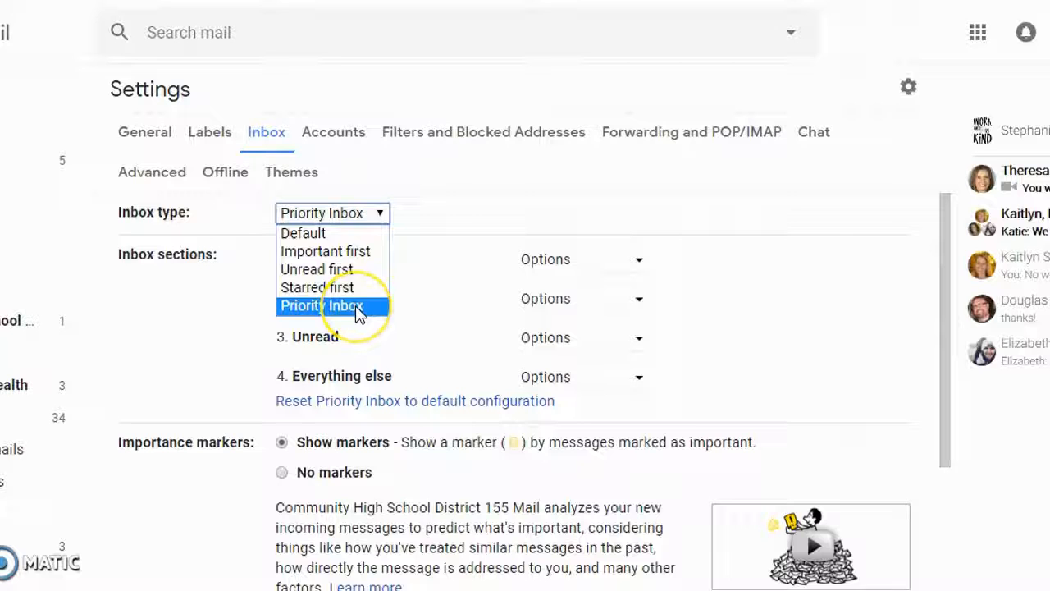
{"action": "left_click", "coordinate": [331, 305]}
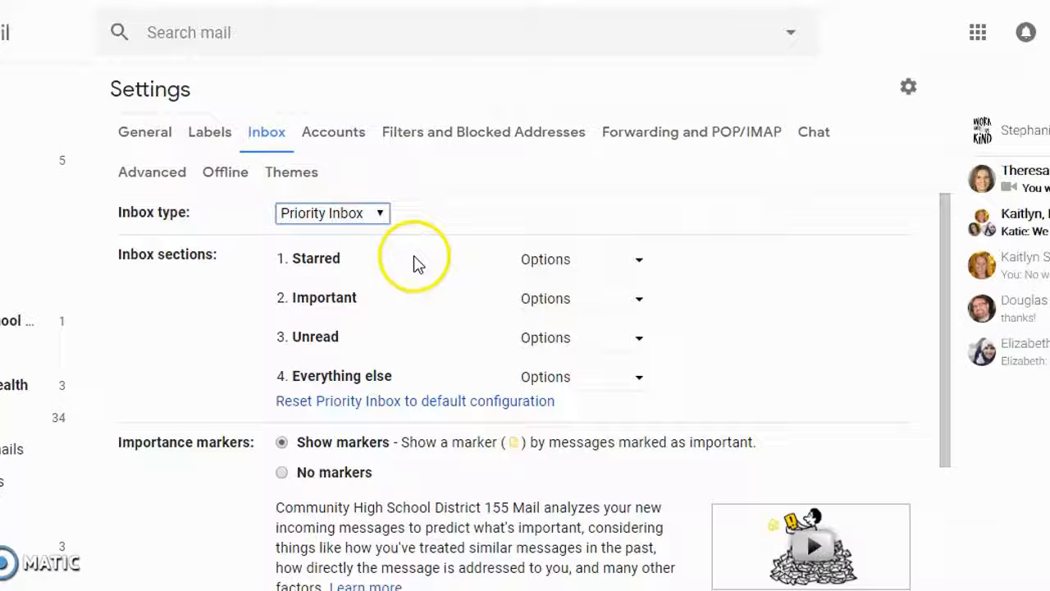
{"action": "mouse_move", "coordinate": [343, 318]}
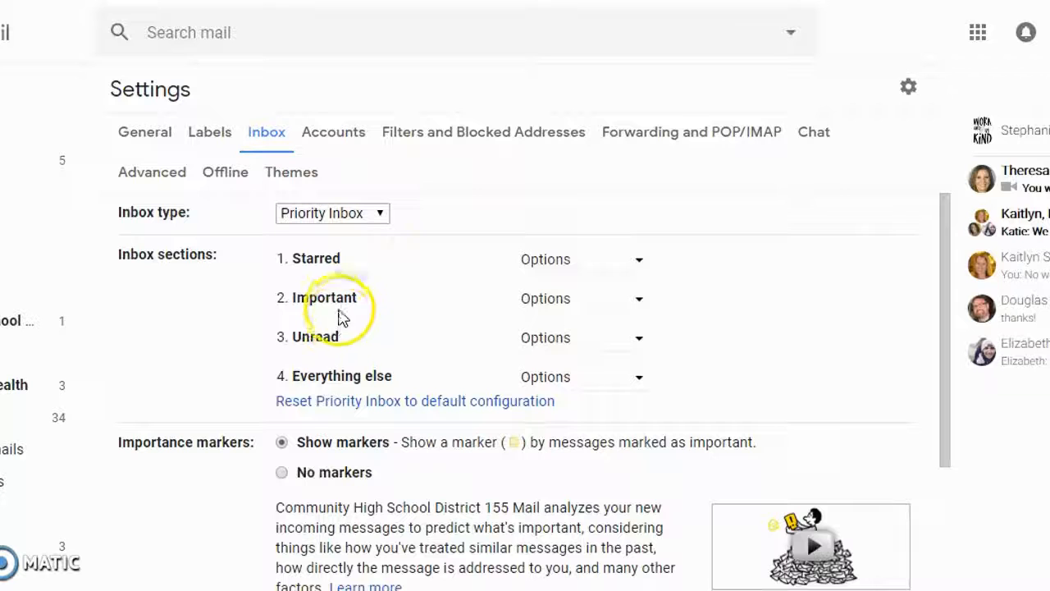
{"action": "mouse_move", "coordinate": [341, 361]}
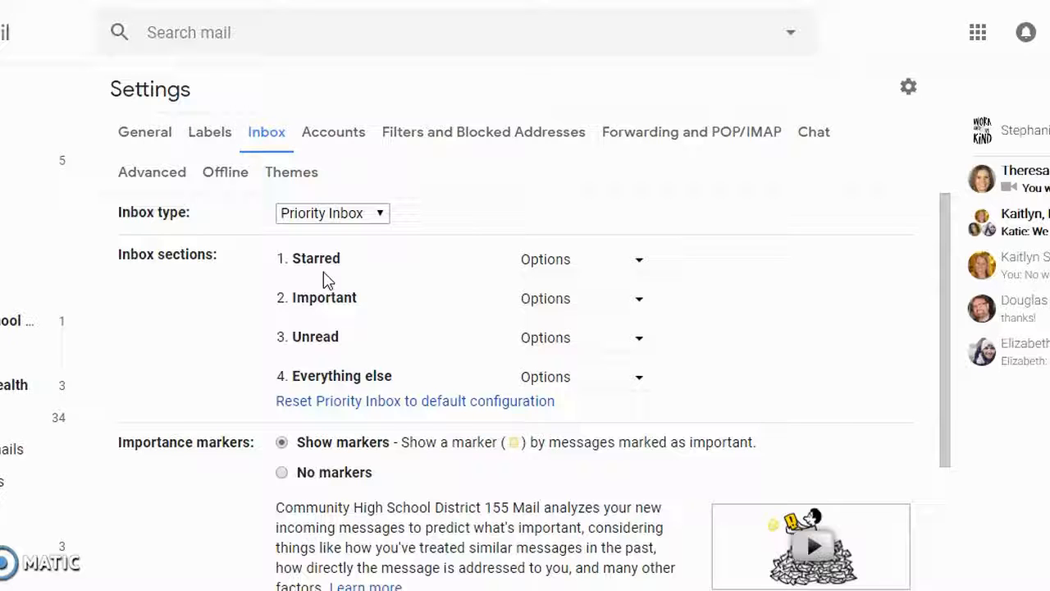
{"action": "left_click", "coordinate": [545, 259]}
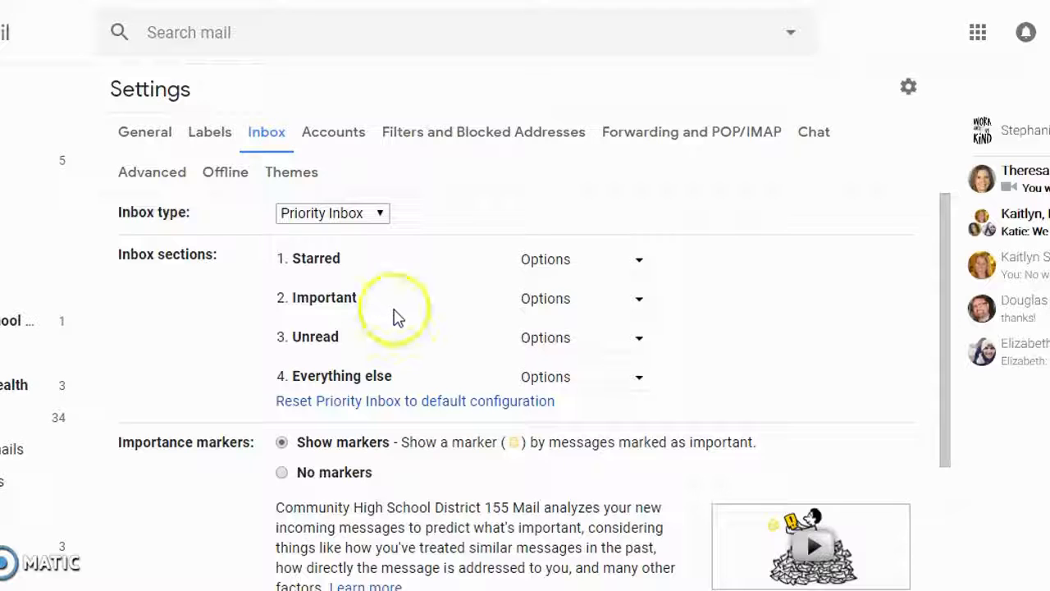
{"action": "mouse_move", "coordinate": [337, 354]}
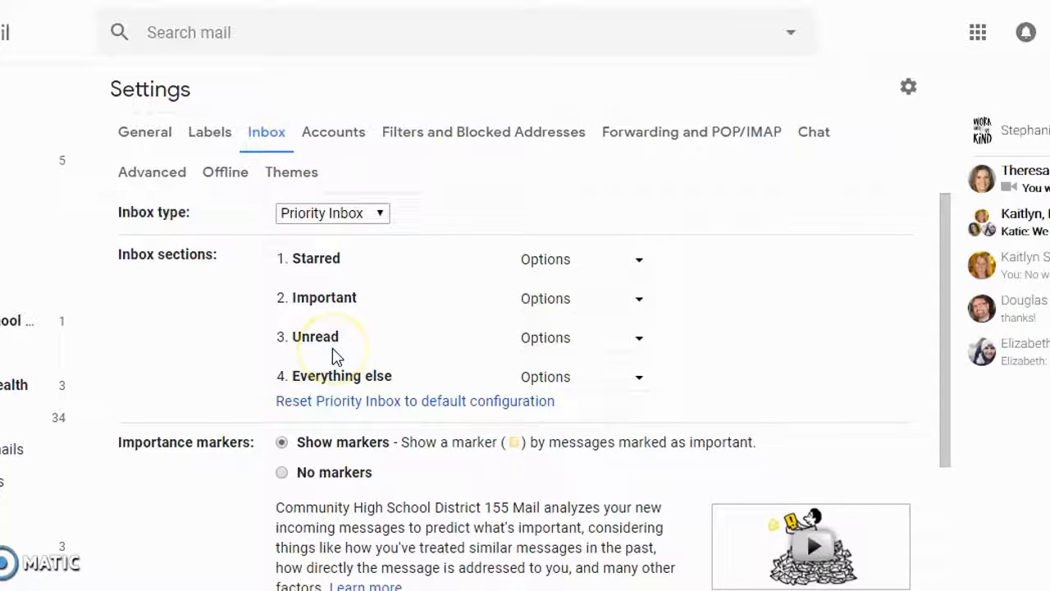
{"action": "mouse_move", "coordinate": [463, 298]}
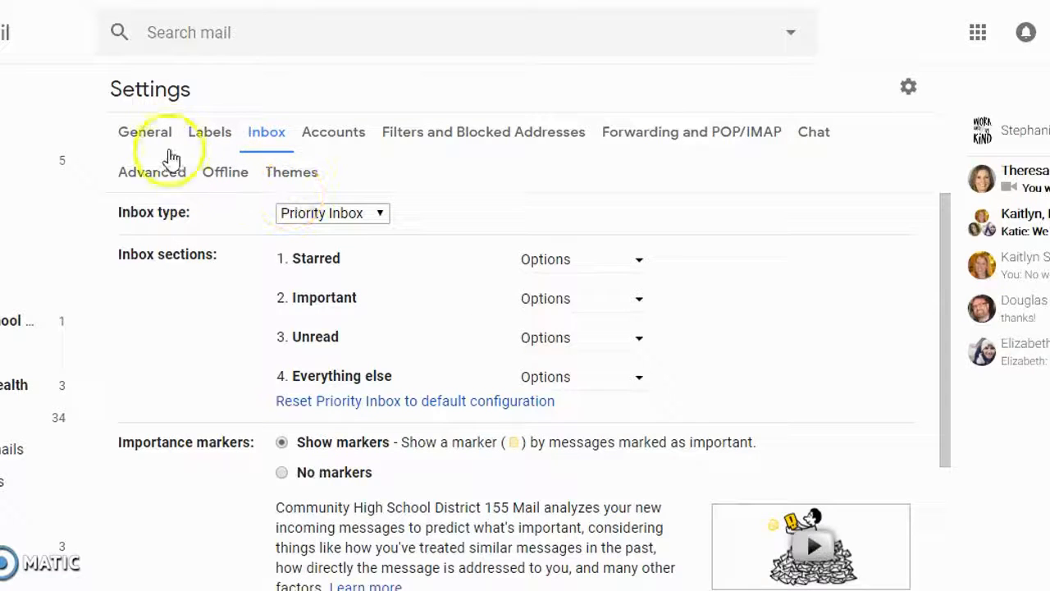
Return to General settings and scroll down past Stars to the Signature section
{"action": "left_click", "coordinate": [144, 131]}
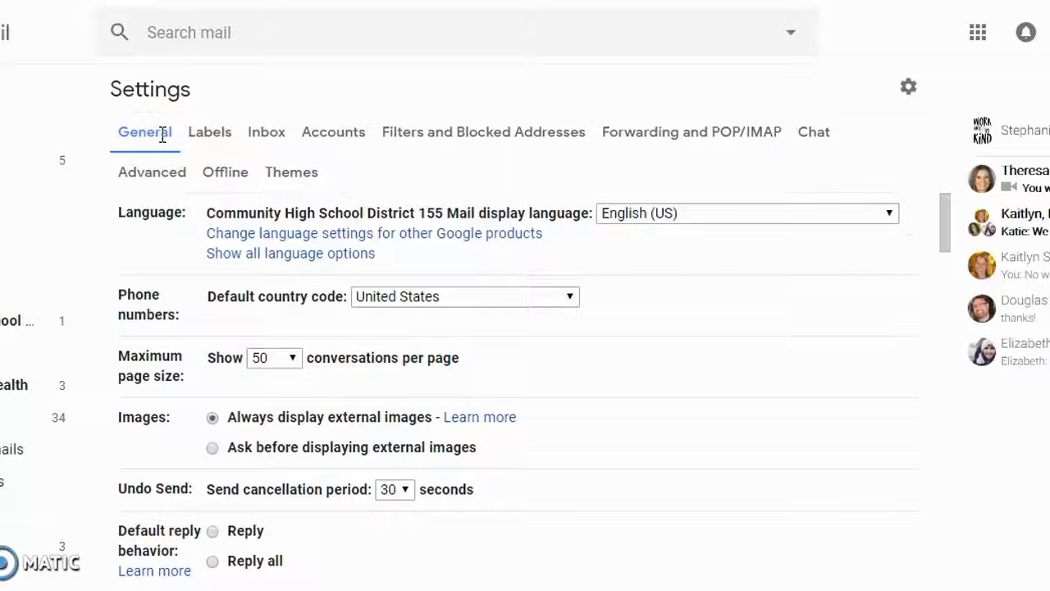
{"action": "scroll", "scroll_direction": "down", "scroll_amount": 3}
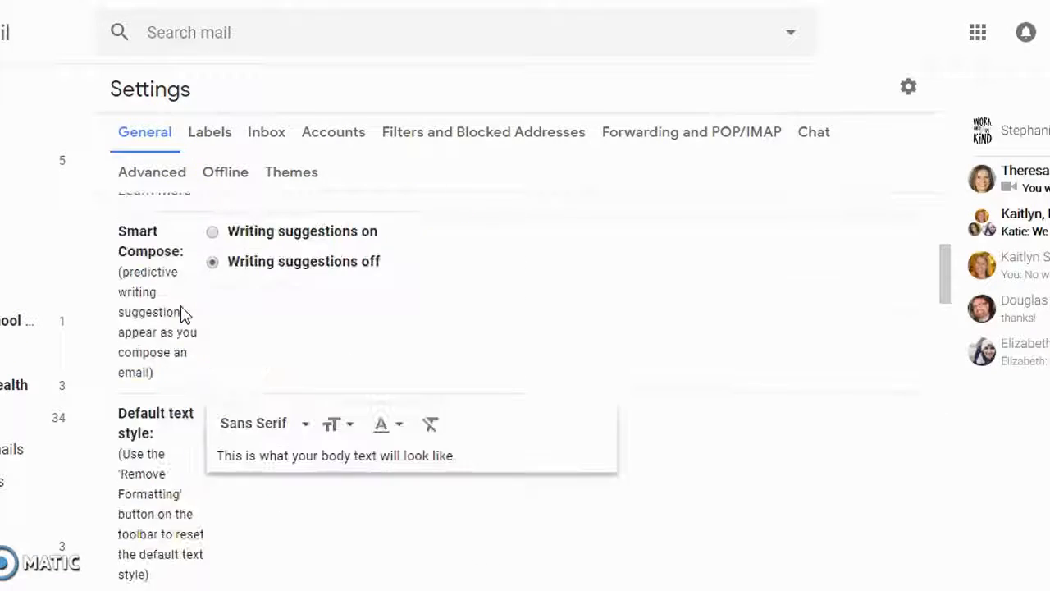
{"action": "scroll", "scroll_direction": "down", "scroll_amount": 3}
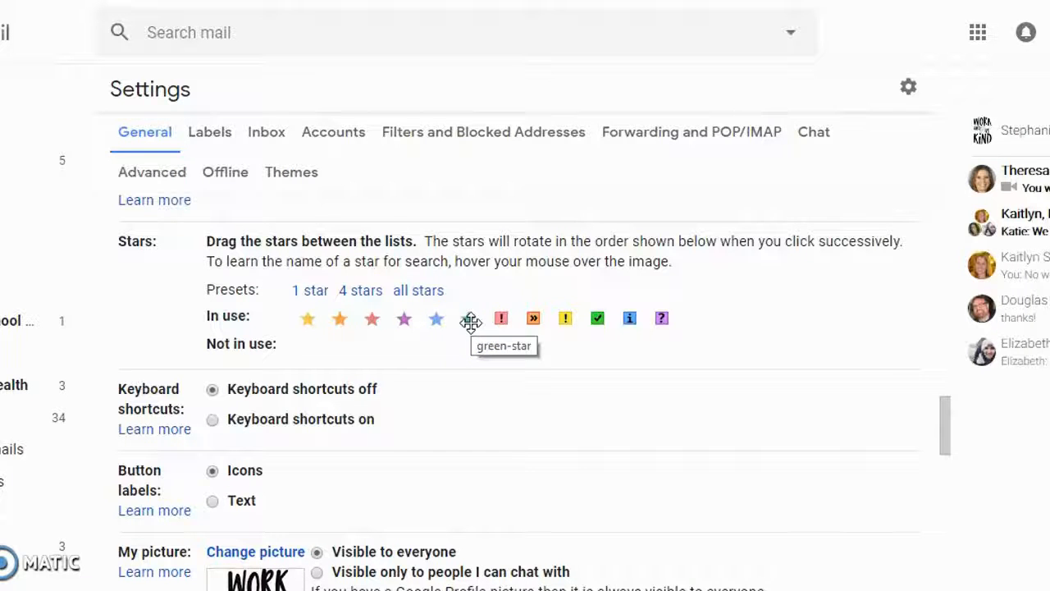
{"action": "scroll", "scroll_direction": "down", "scroll_amount": 3}
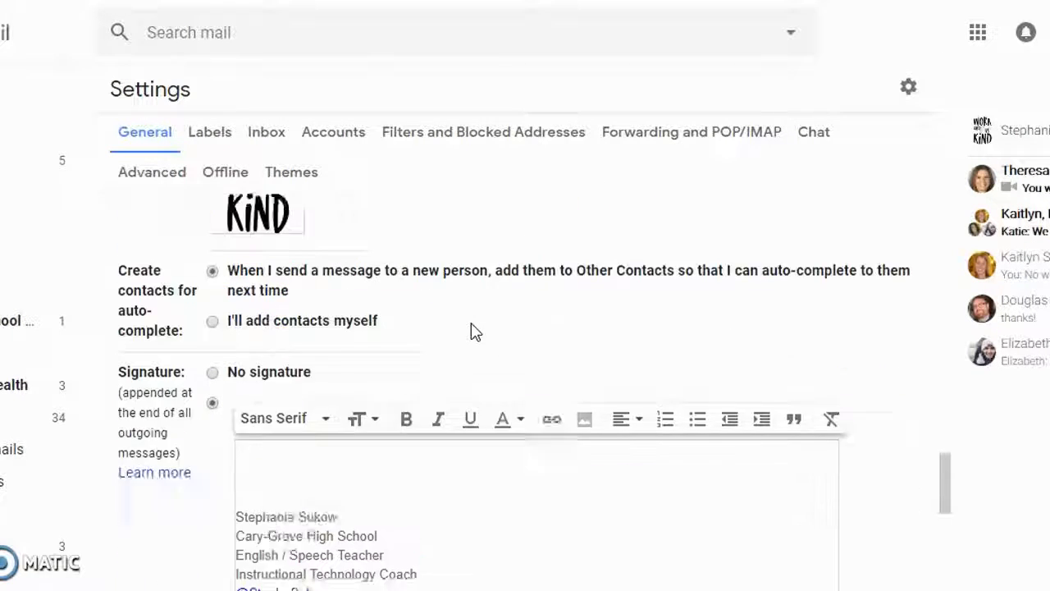